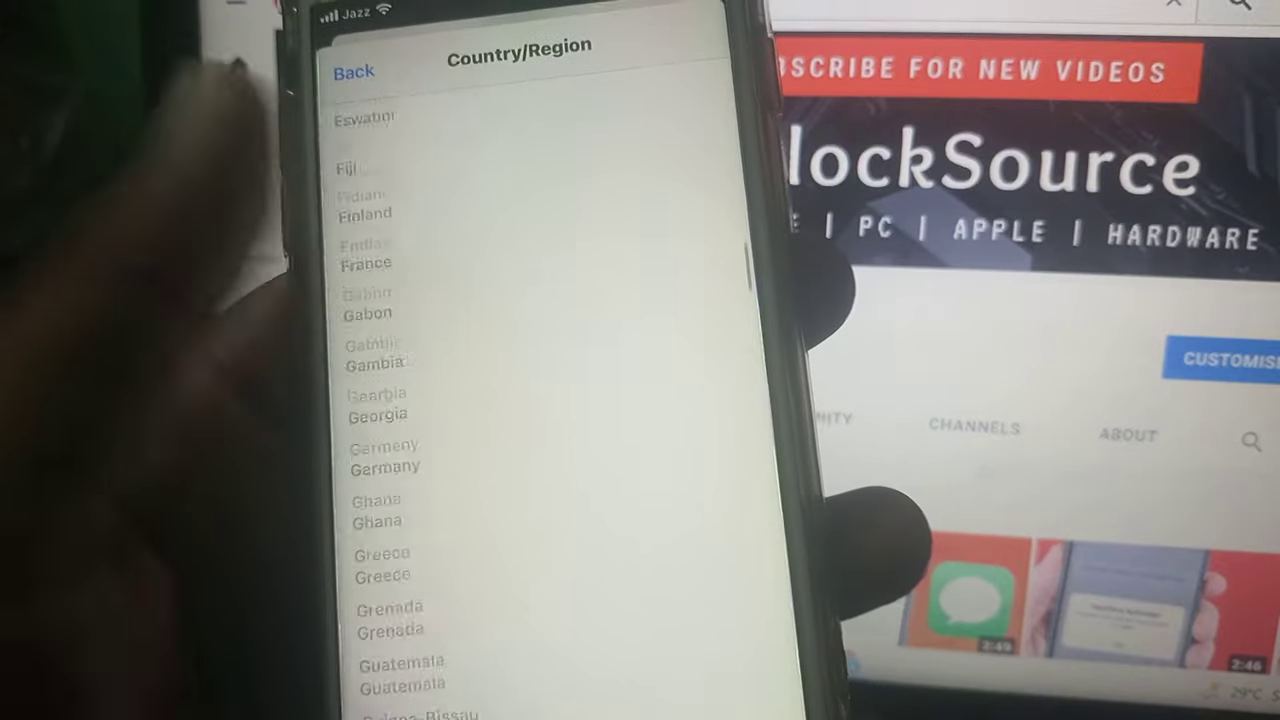
pyautogui.scroll(-3)
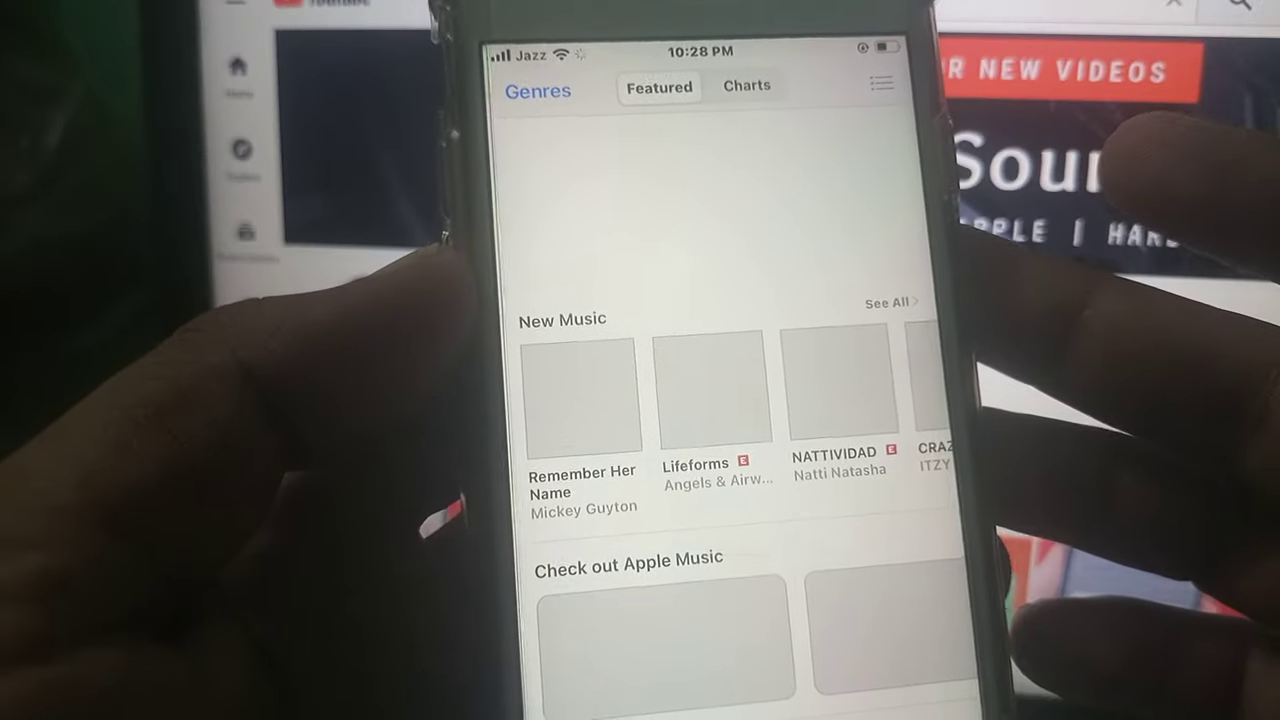
pyautogui.scroll(-3)
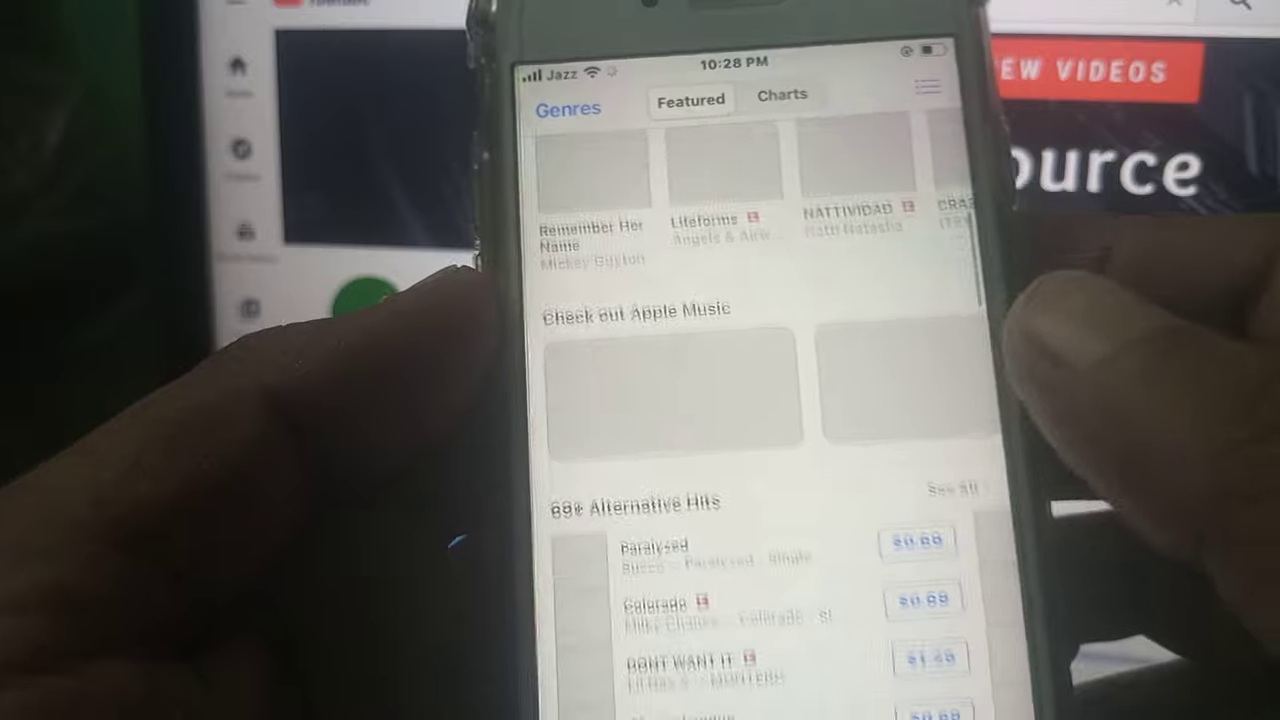